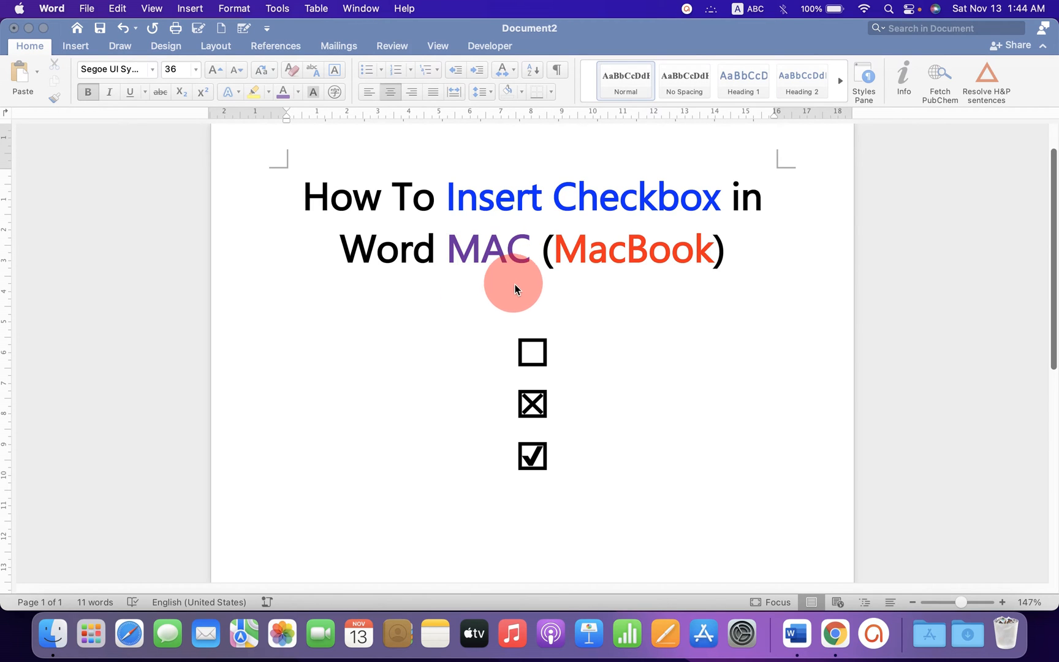
{"action": "mouse_move", "coordinate": [589, 340]}
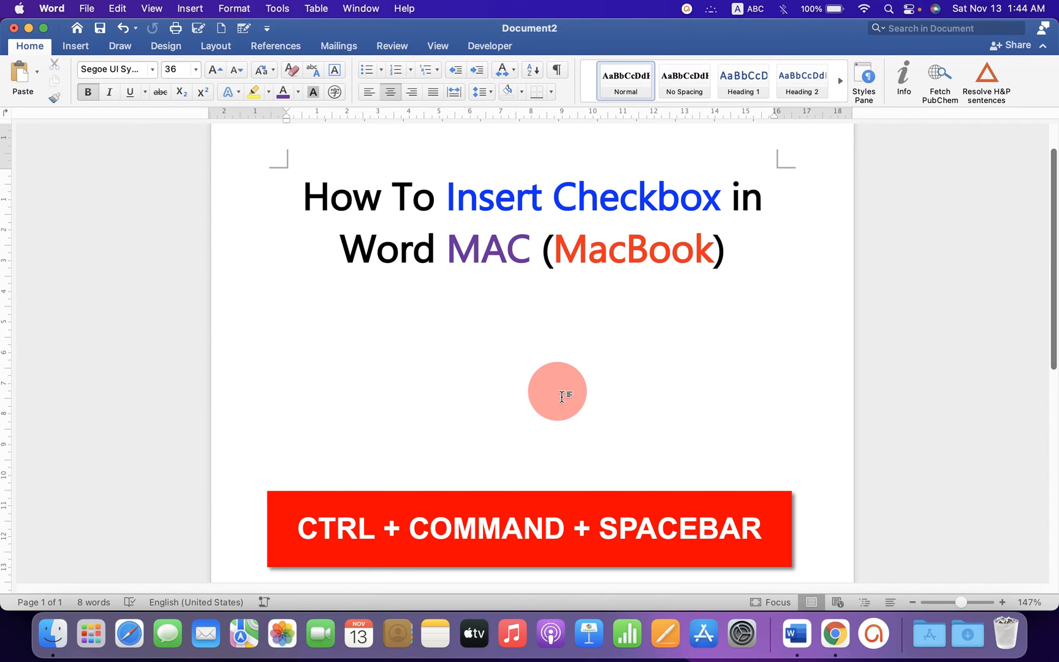
- Open the emoji picker with Ctrl+Command+Space and expand it into the full Character Viewer
{"action": "key", "text": "ctrl+cmd+space"}
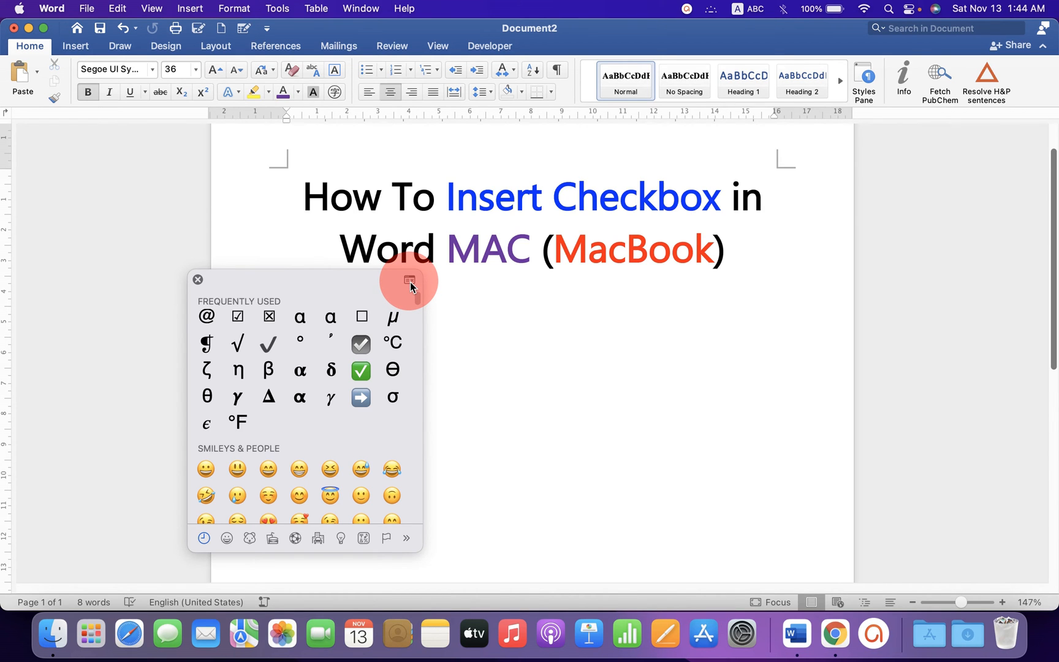
{"action": "left_click", "coordinate": [409, 280]}
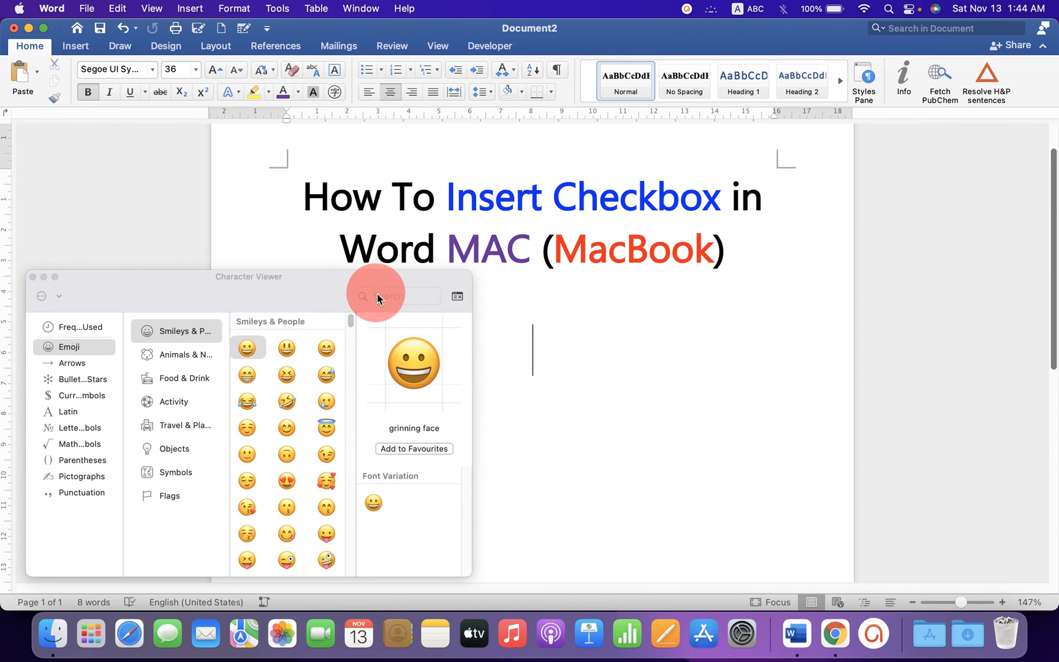
- Search Character Viewer for 'box' and browse the matching box symbols
{"action": "left_click", "coordinate": [396, 296]}
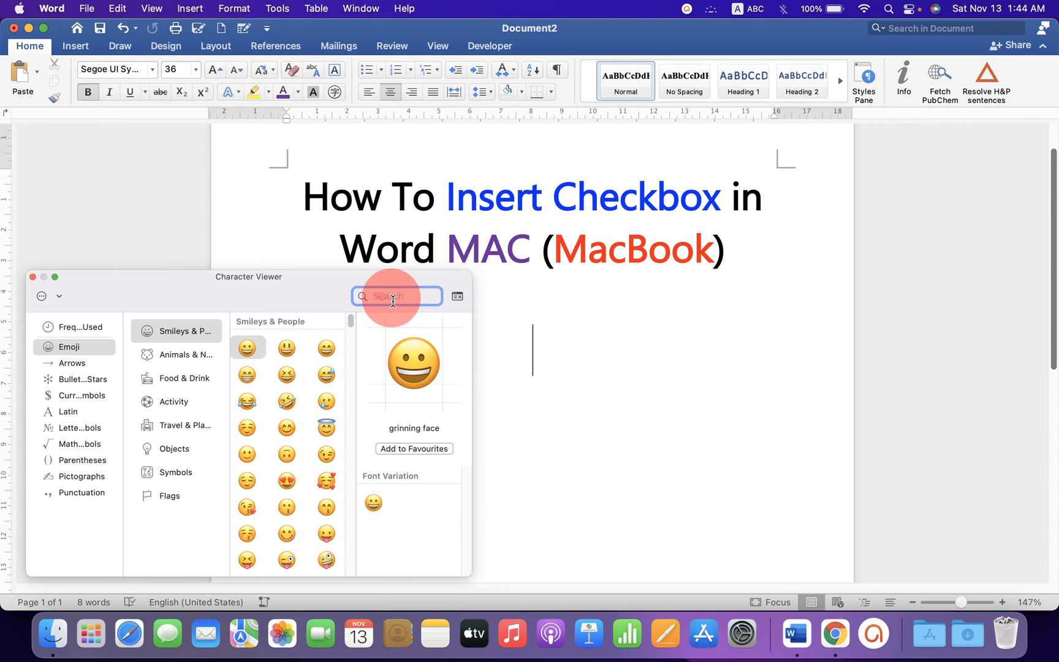
{"action": "type", "text": "box"}
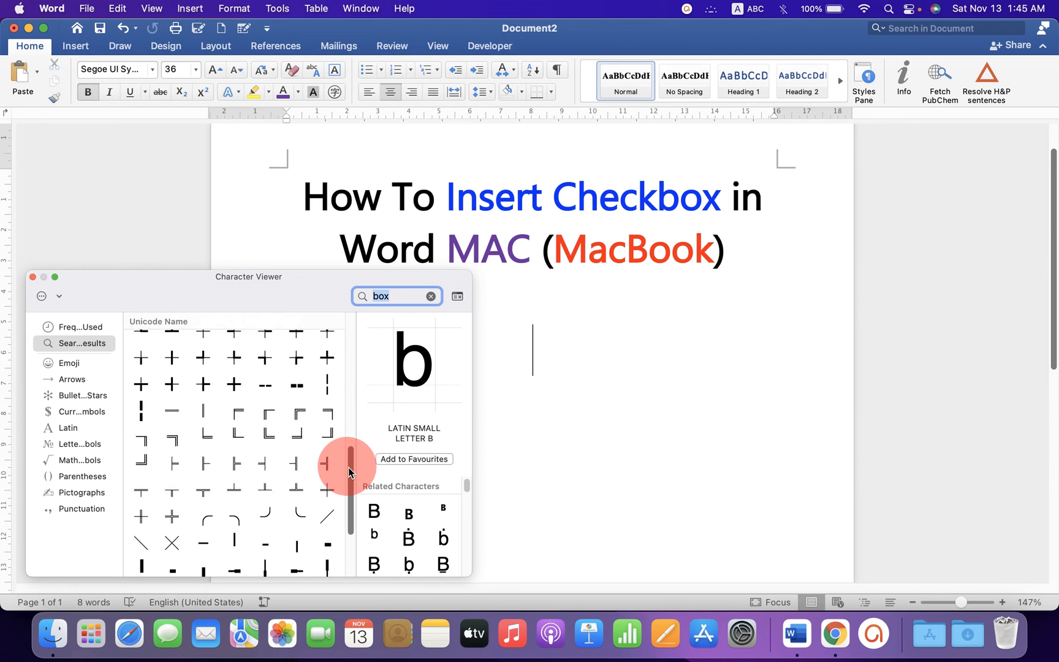
{"action": "scroll", "scroll_direction": "down", "scroll_amount": 3}
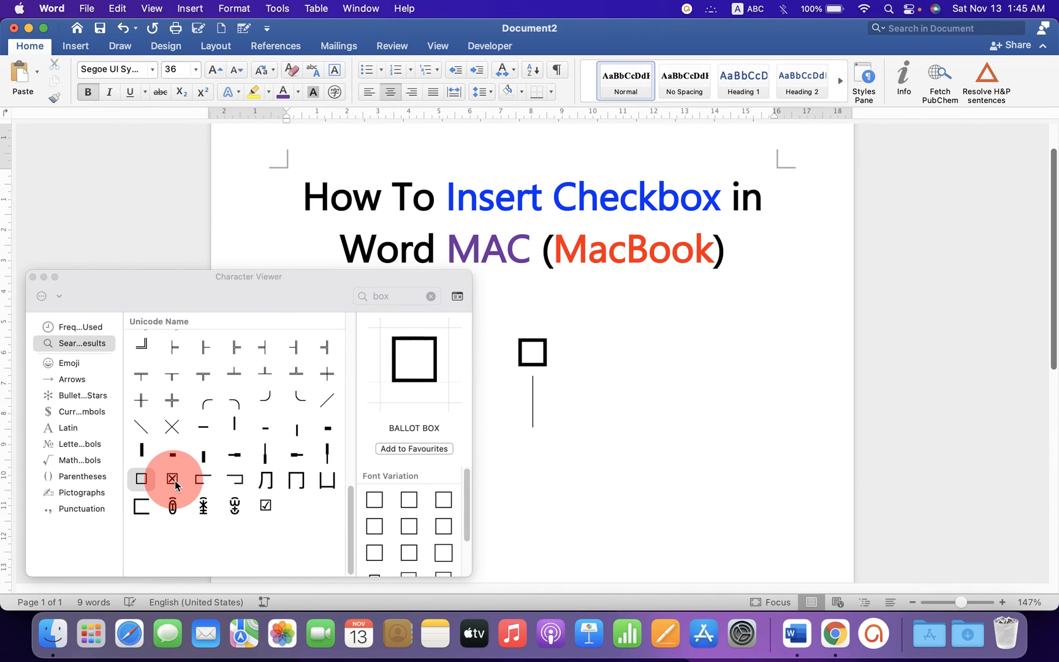
- Insert the crossed ballot box below the empty one in the document
{"action": "double_click", "coordinate": [172, 478]}
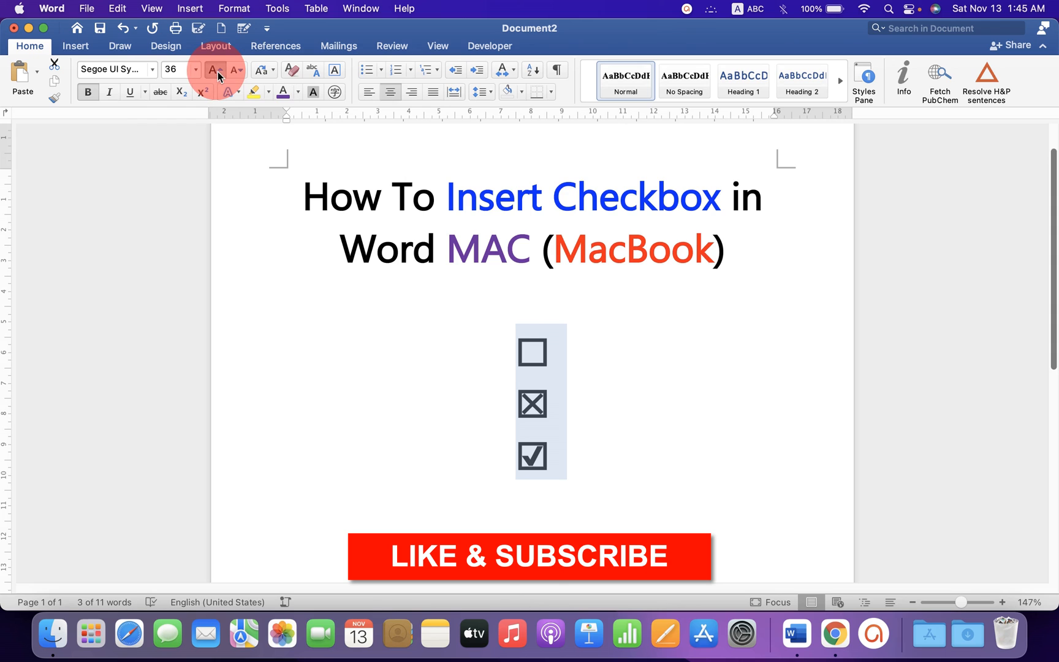
- Enlarge the three checkbox symbols to 48 points and colour them red
{"action": "left_click", "coordinate": [212, 70]}
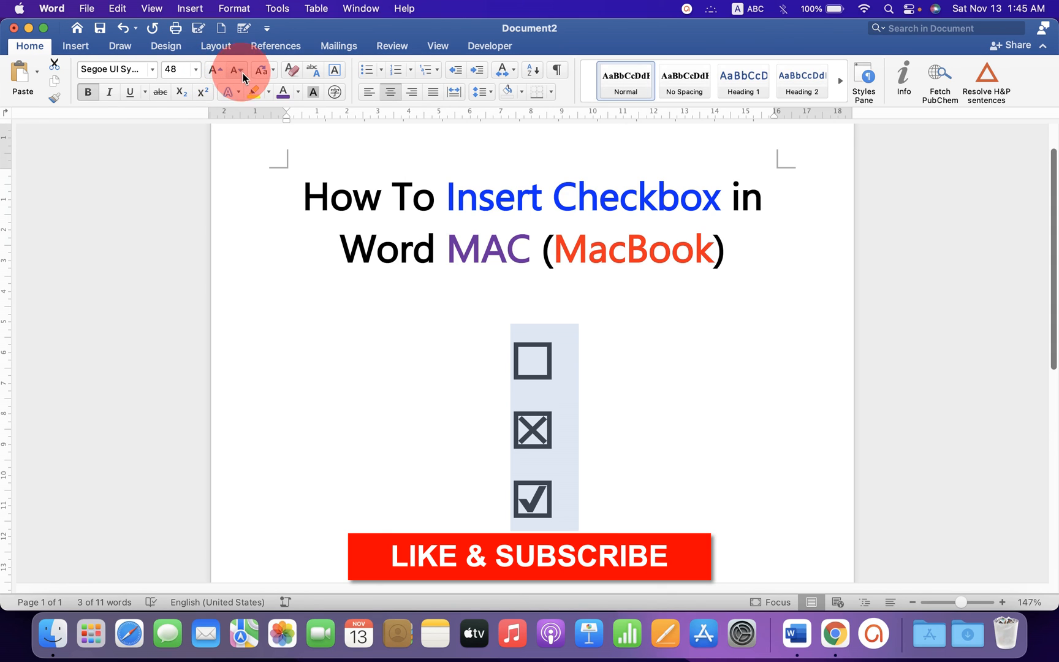
{"action": "left_click", "coordinate": [296, 92]}
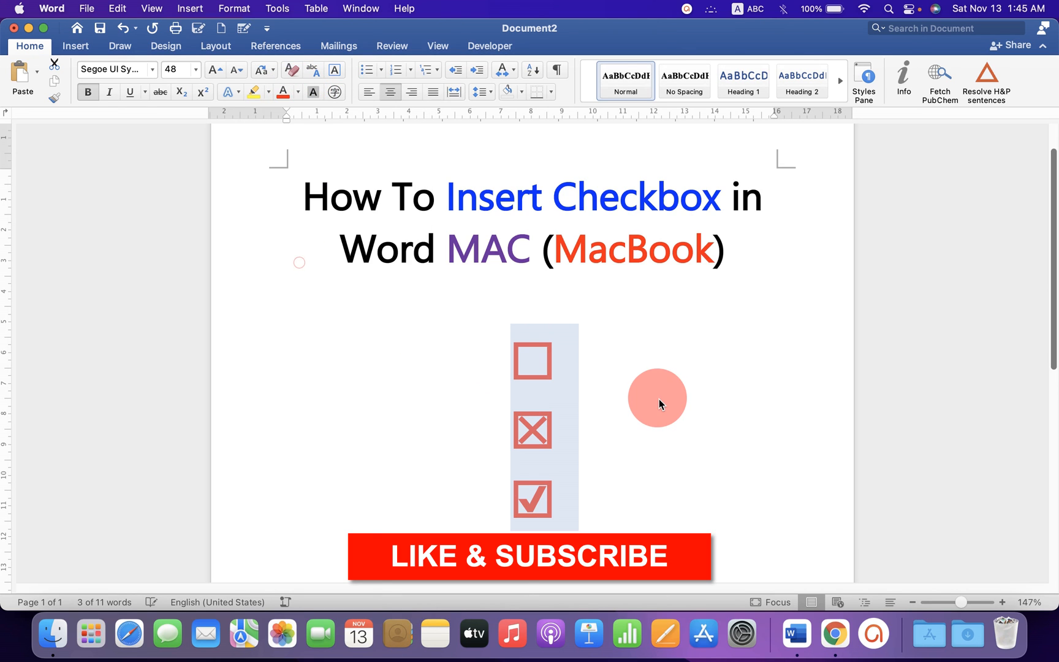
{"action": "mouse_move", "coordinate": [713, 467]}
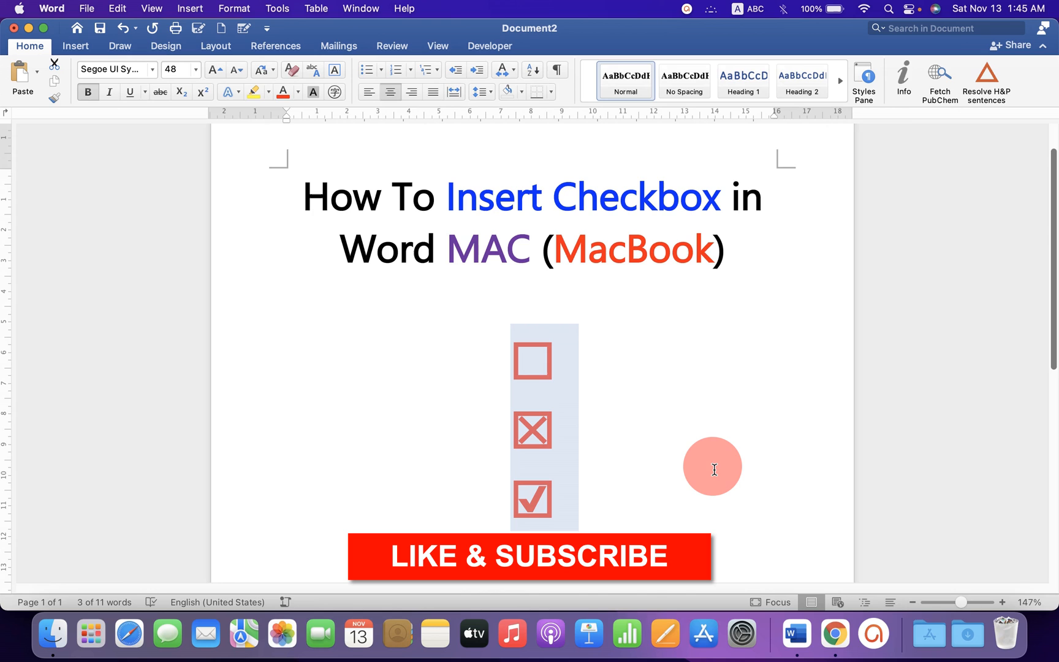